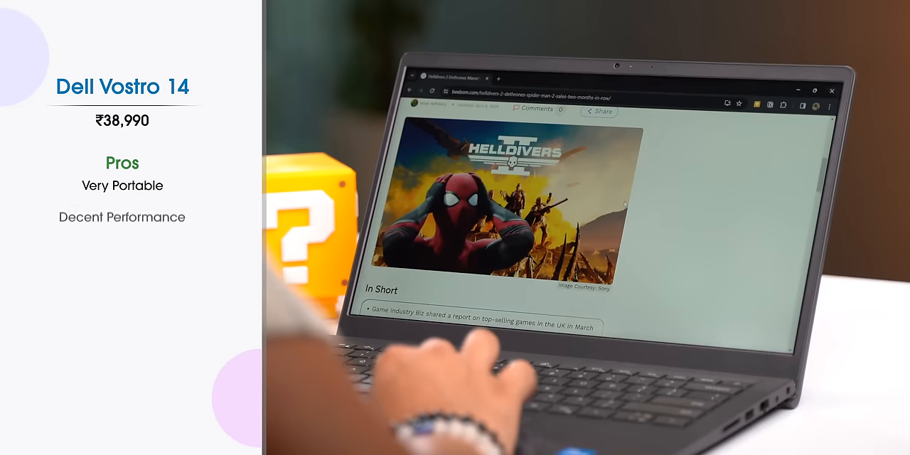
# Scroll past the Chrome article, then browse Pictures and the Downloads folder's setup files
pyautogui.scroll(-3)
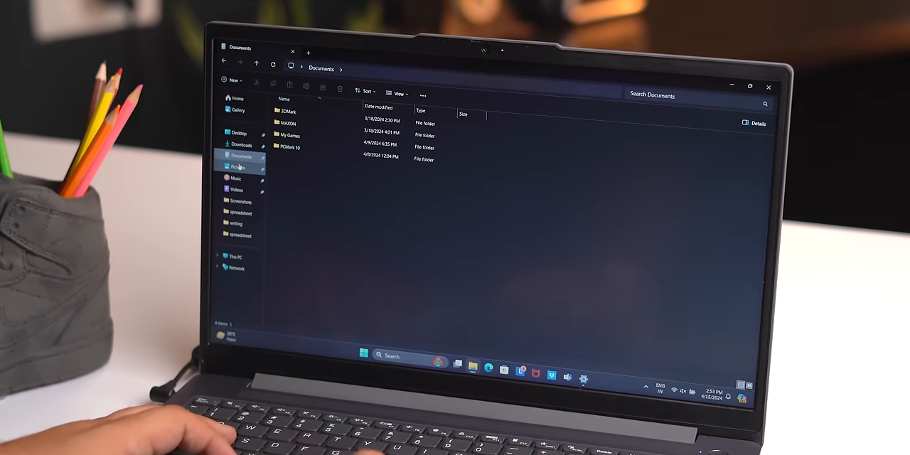
pyautogui.click(238, 166)
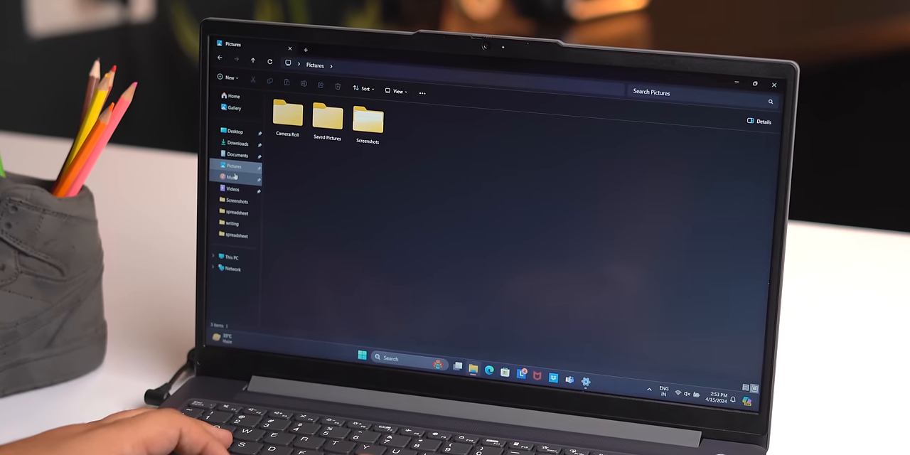
pyautogui.click(236, 141)
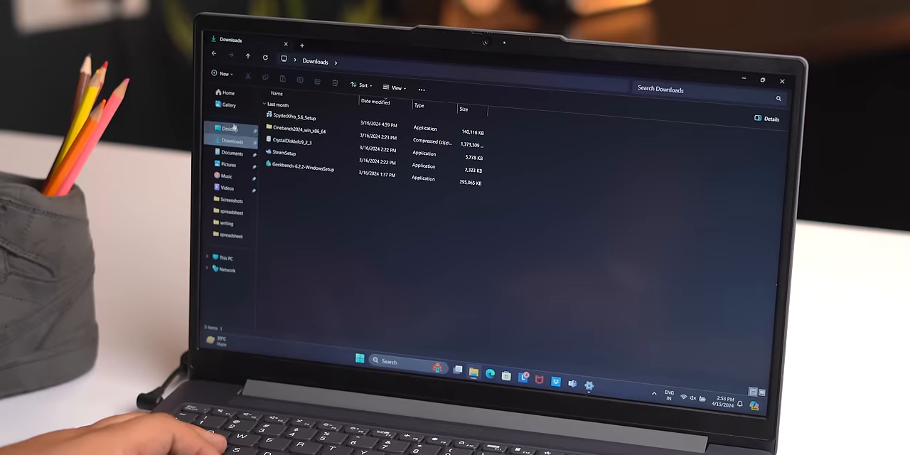